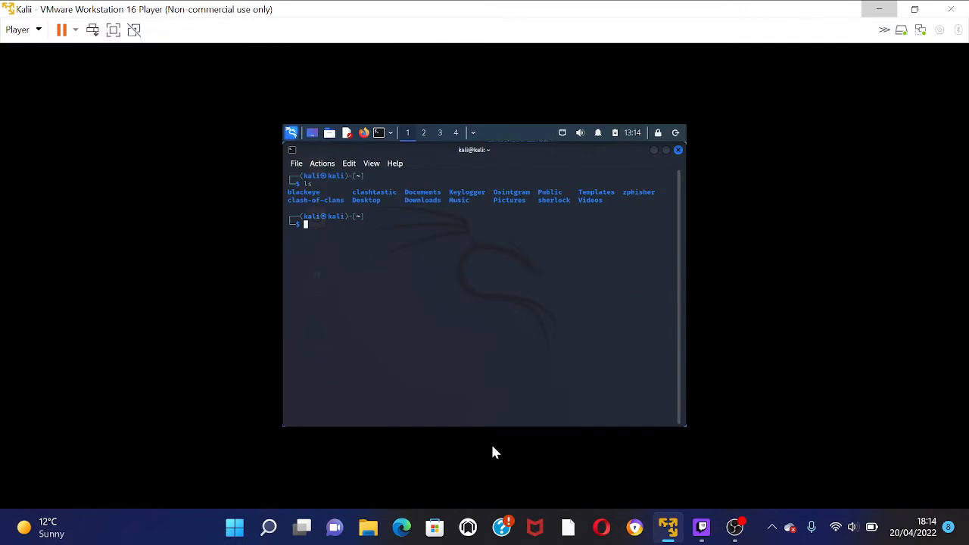
{"action": "mouse_move", "coordinate": [424, 395]}
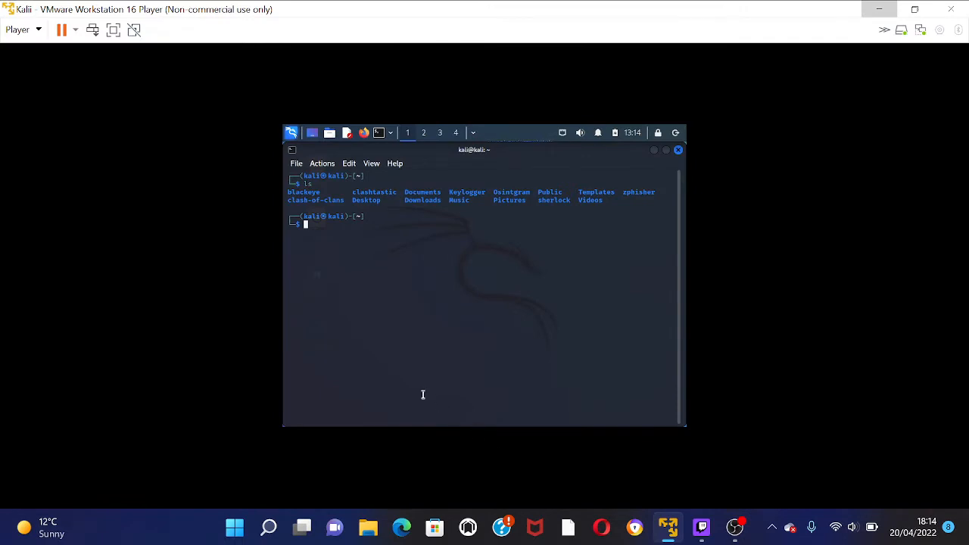
{"action": "mouse_move", "coordinate": [329, 238]}
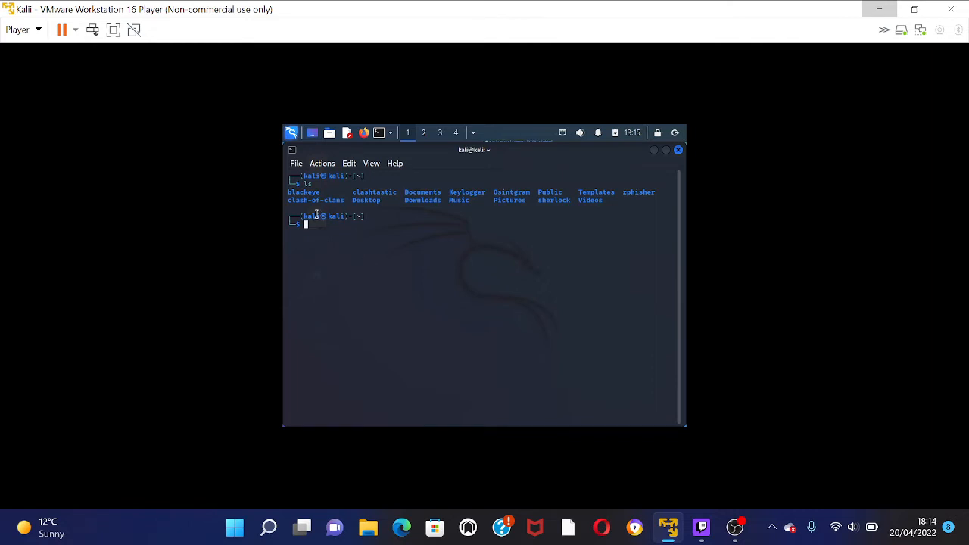
{"action": "mouse_move", "coordinate": [379, 275]}
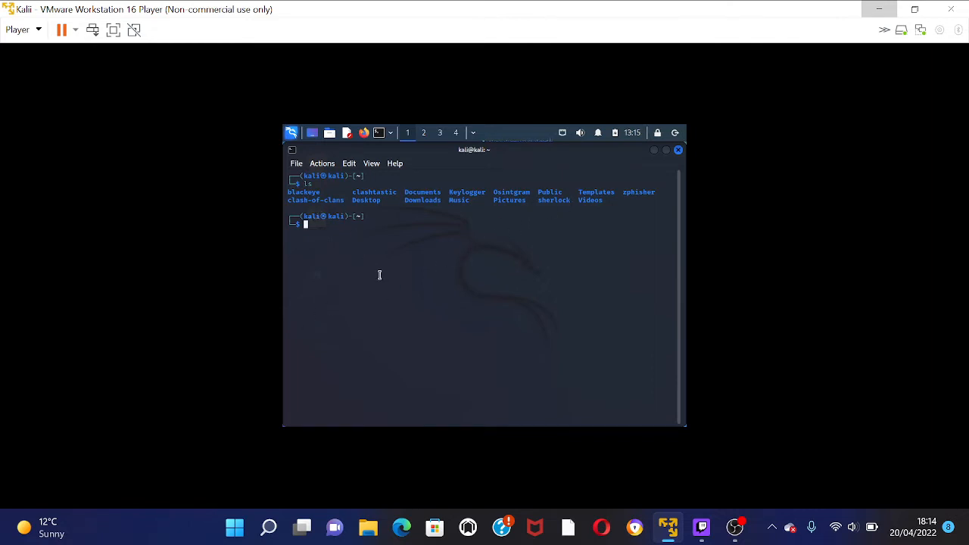
{"action": "mouse_move", "coordinate": [359, 315]}
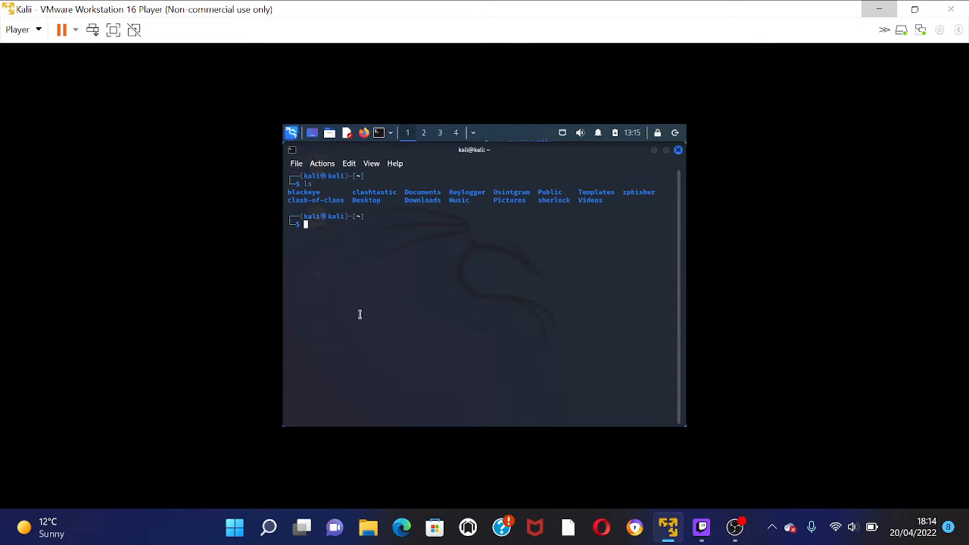
{"action": "mouse_move", "coordinate": [311, 300]}
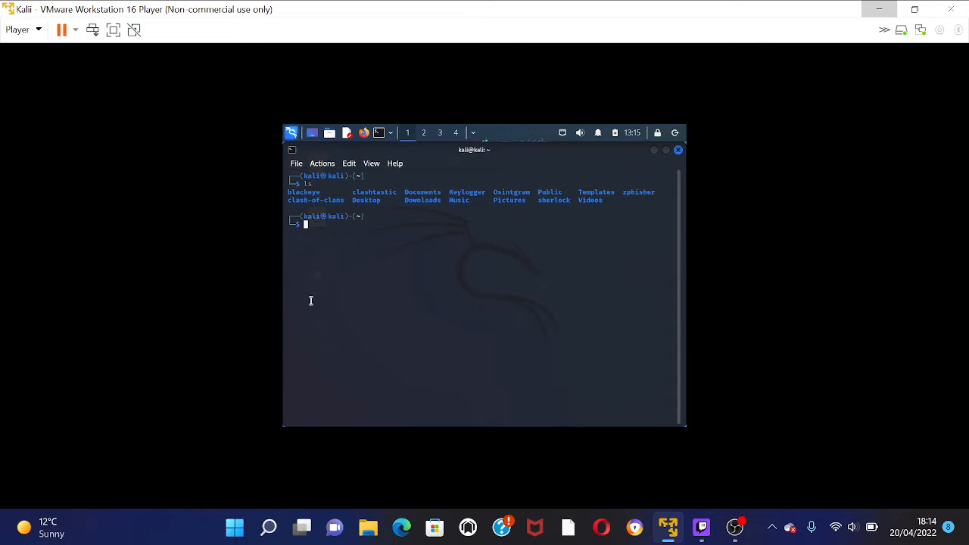
{"action": "mouse_move", "coordinate": [310, 234]}
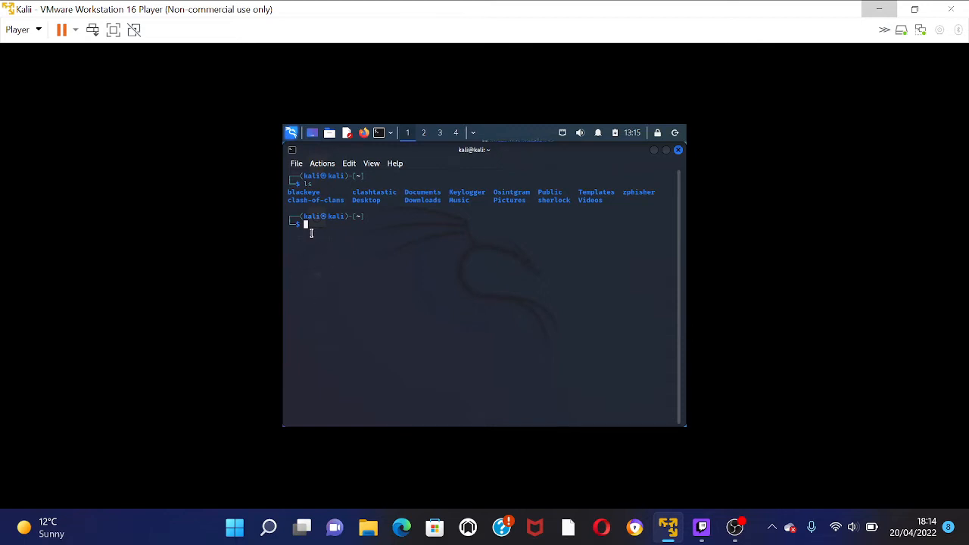
{"action": "mouse_move", "coordinate": [313, 242]}
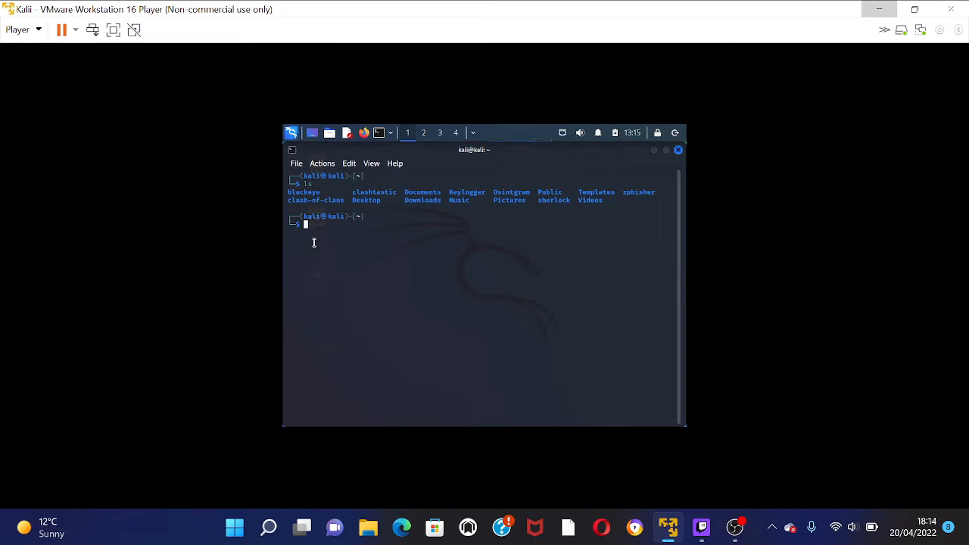
Step: Change into the project folder and list its files, showing ip.txt and zphisher.sh
{"action": "type", "text": "cd BeeLogger"}
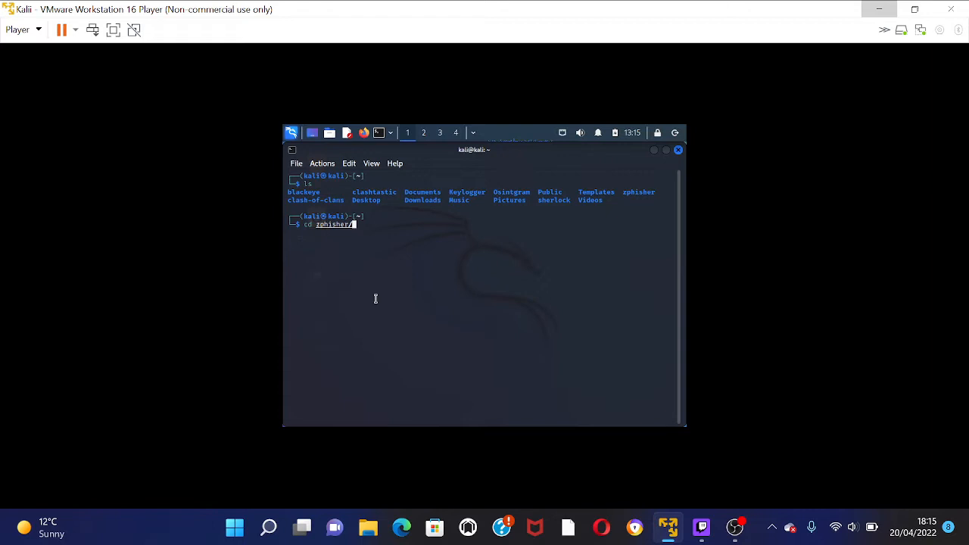
{"action": "mouse_move", "coordinate": [346, 275]}
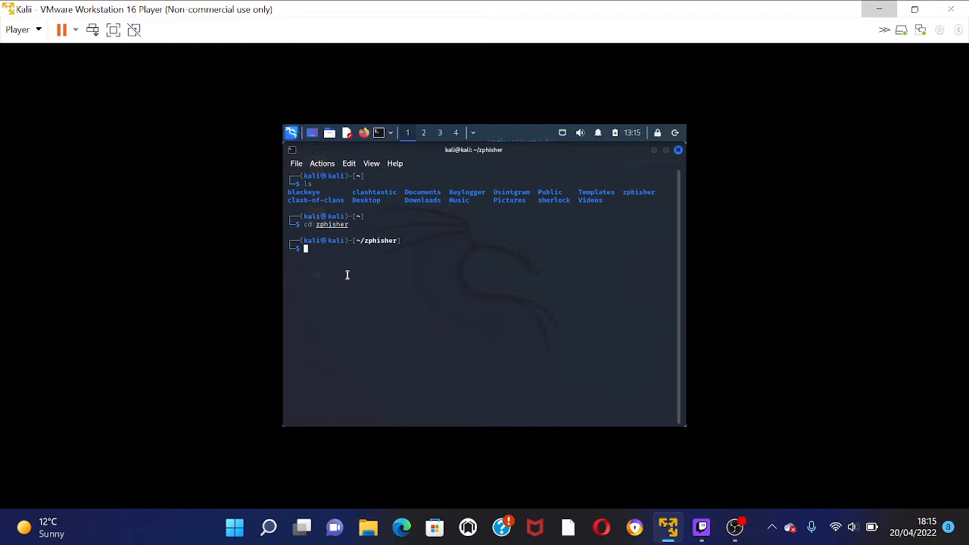
{"action": "type", "text": "ls"}
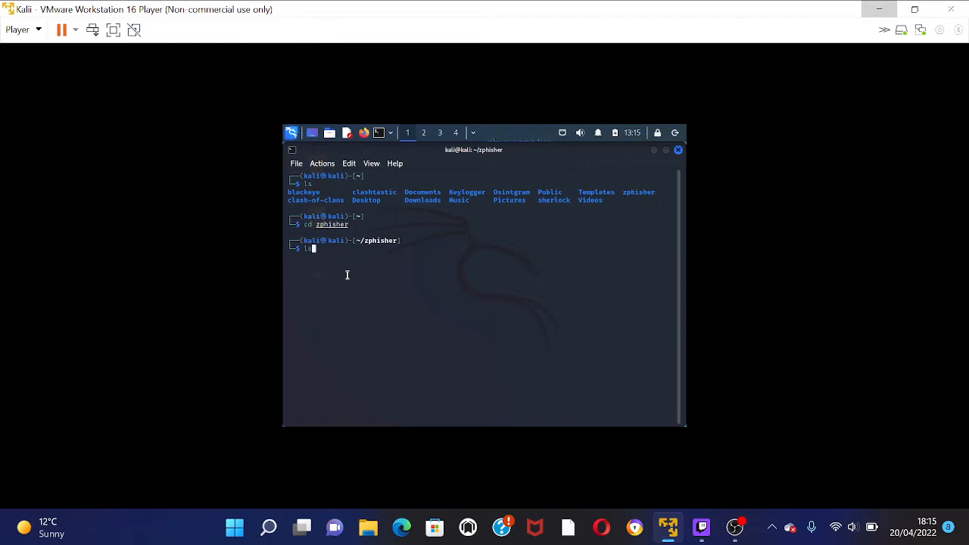
{"action": "mouse_move", "coordinate": [367, 254]}
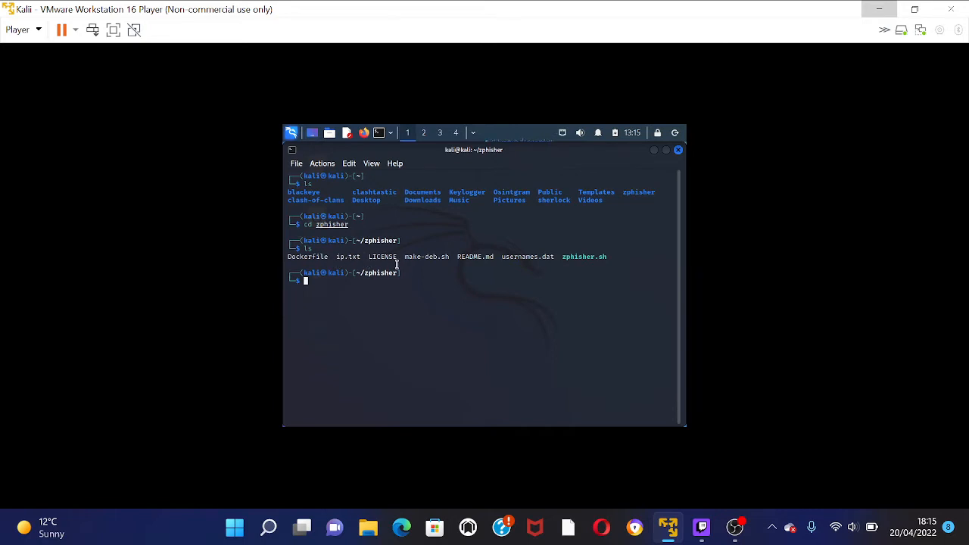
{"action": "mouse_move", "coordinate": [475, 274]}
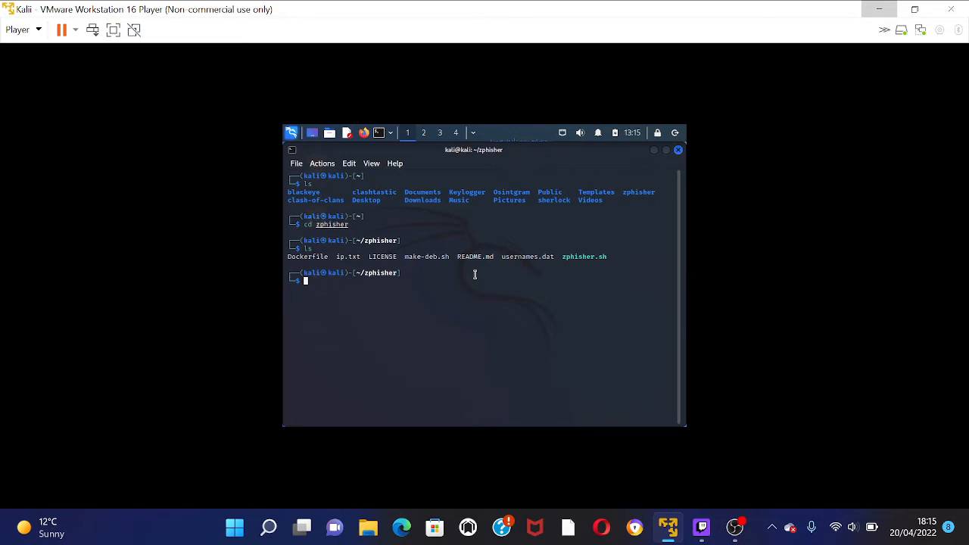
{"action": "mouse_move", "coordinate": [579, 269]}
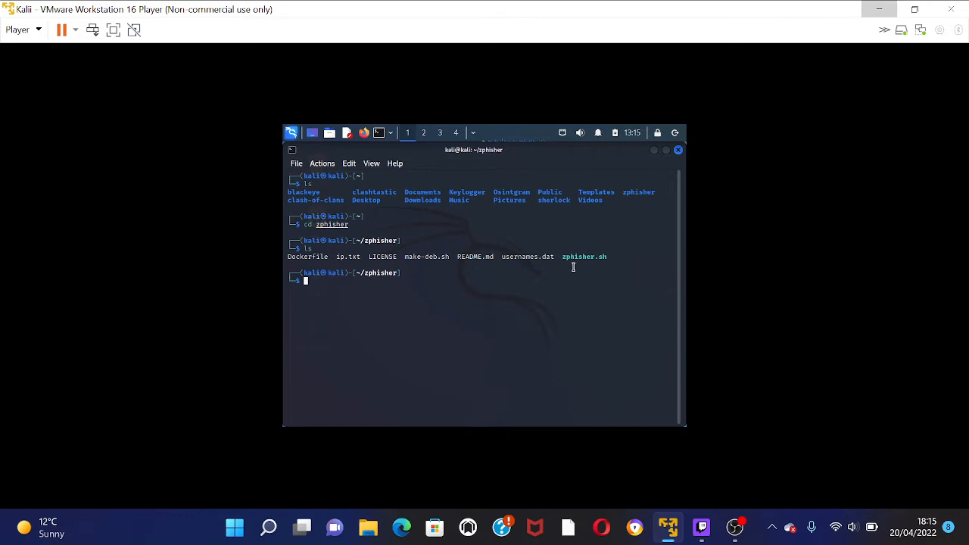
{"action": "mouse_move", "coordinate": [567, 273]}
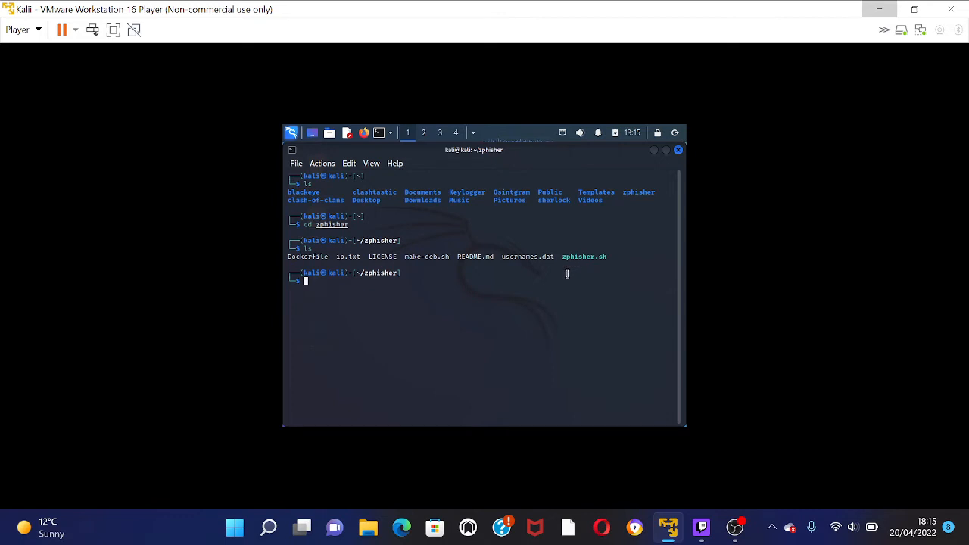
{"action": "type", "text": "./install.sh"}
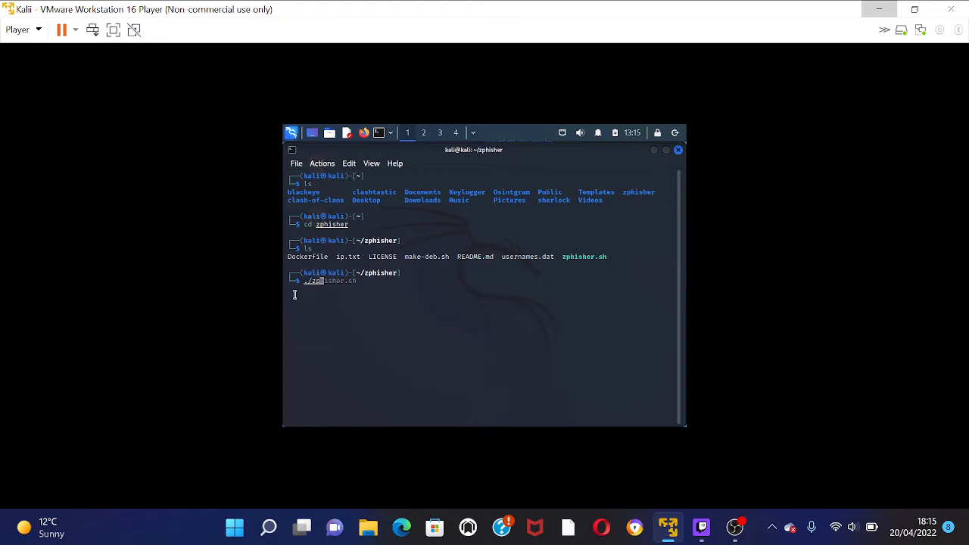
{"action": "mouse_move", "coordinate": [358, 293]}
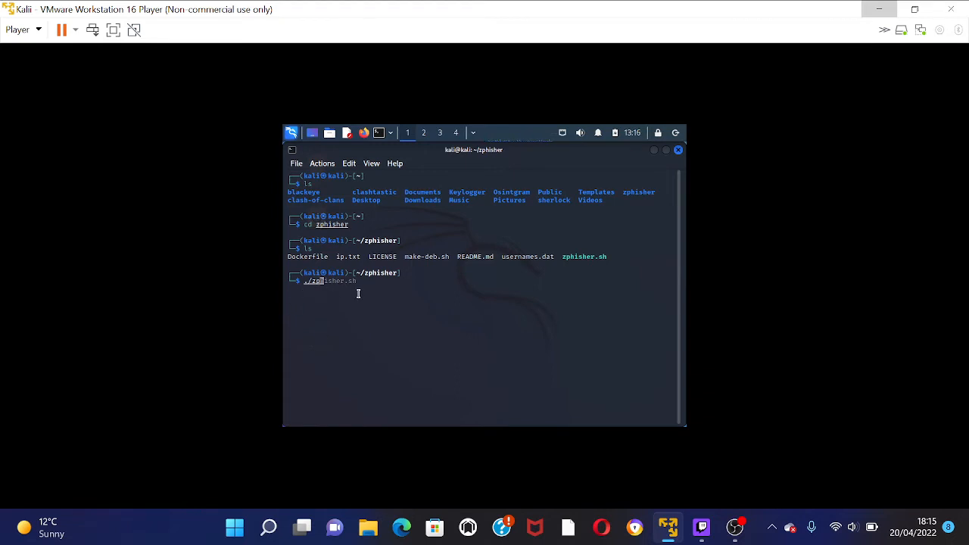
{"action": "type", "text": "./zphisher.sh"}
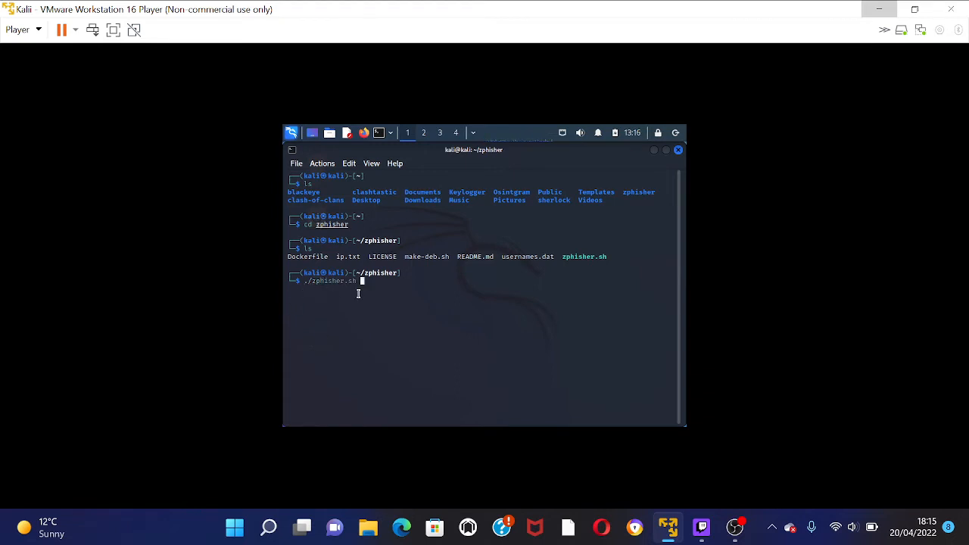
{"action": "key", "text": "Return"}
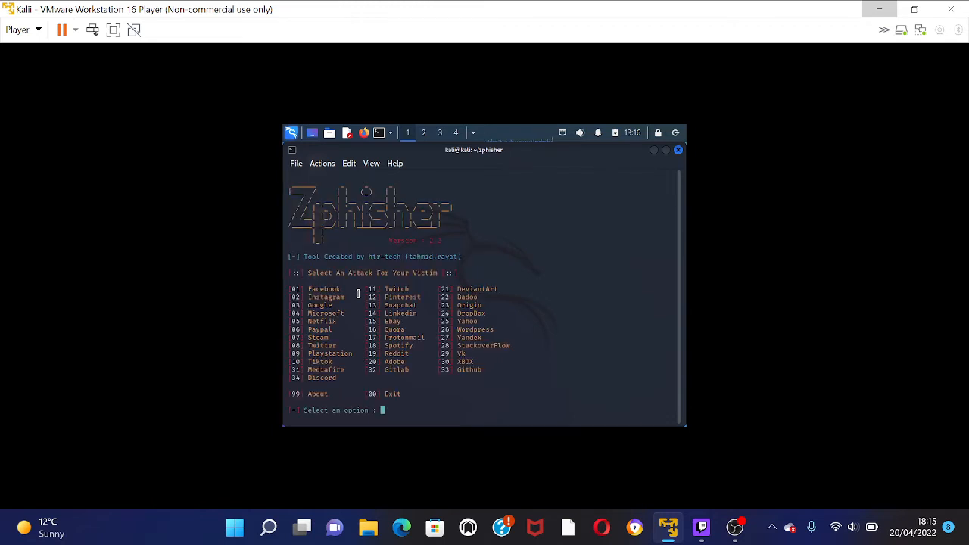
{"action": "mouse_move", "coordinate": [216, 239]}
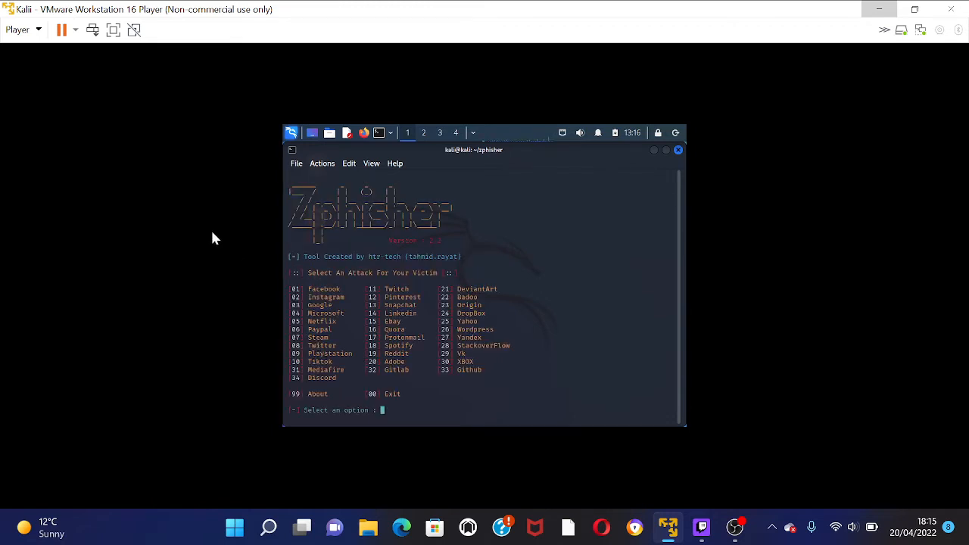
{"action": "mouse_move", "coordinate": [571, 211]}
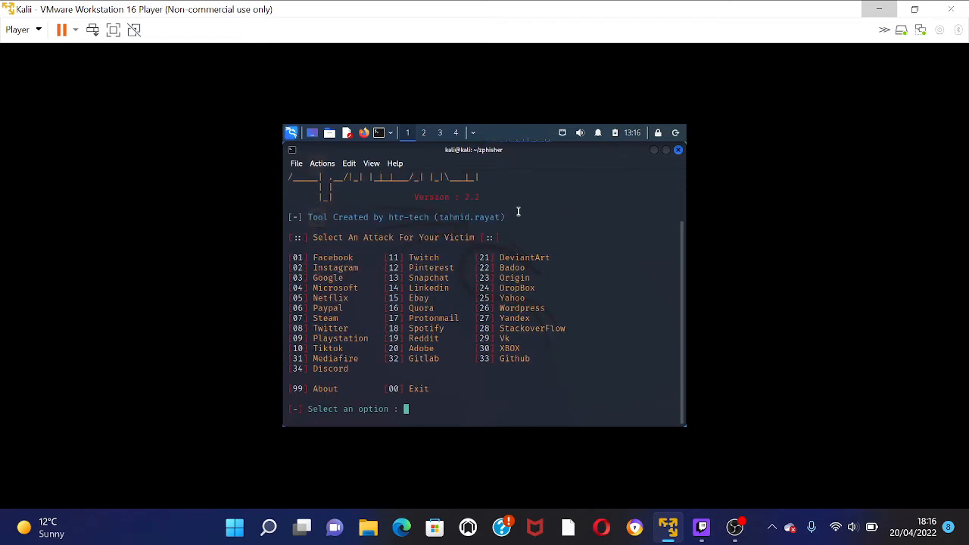
{"action": "mouse_move", "coordinate": [408, 229]}
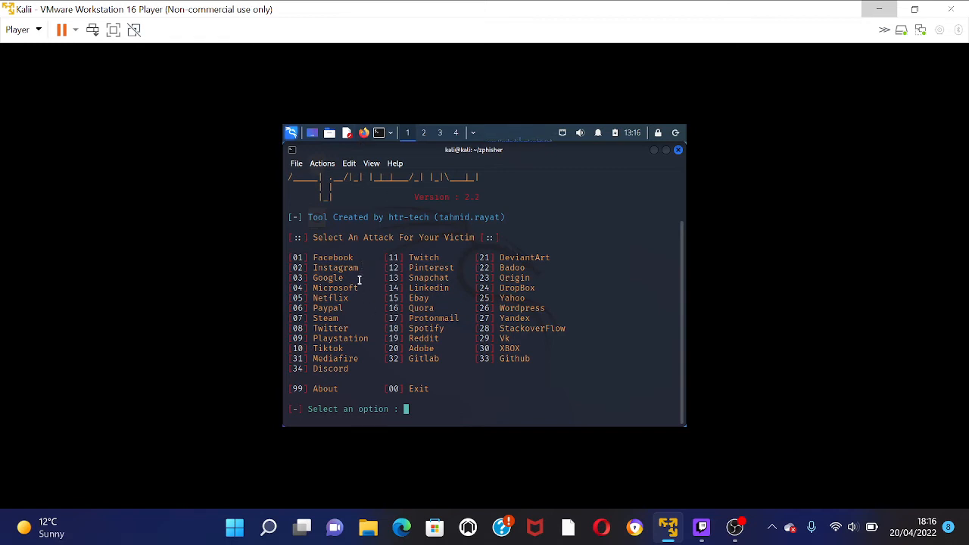
{"action": "mouse_move", "coordinate": [451, 278]}
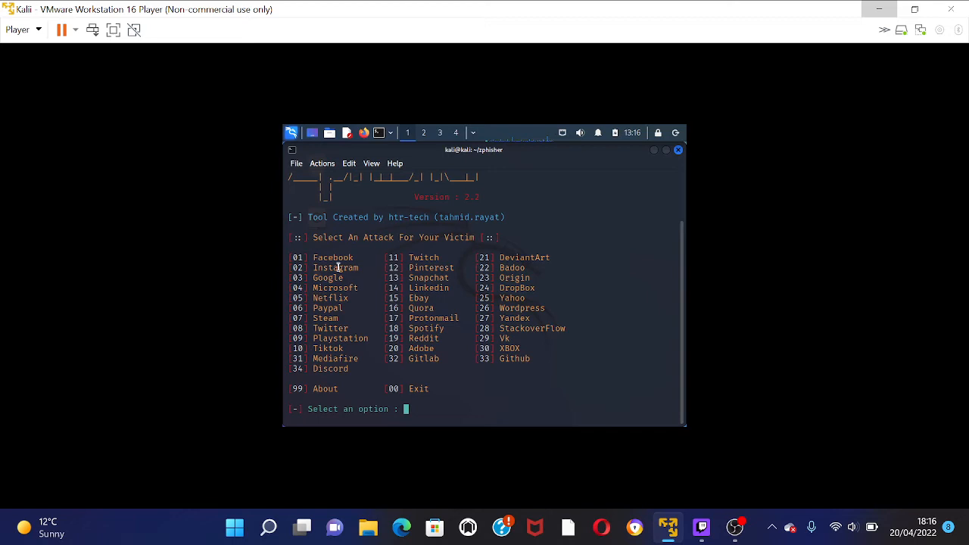
{"action": "mouse_move", "coordinate": [319, 287]}
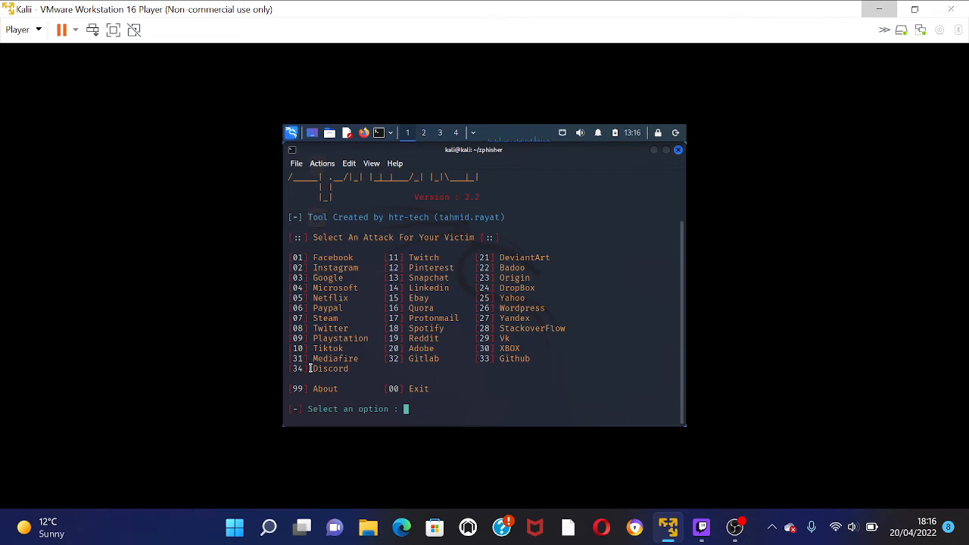
Step: Choose Discord (34) and Localhost (1) to host the phishing page at 127.0.0.1:8080
{"action": "type", "text": "34"}
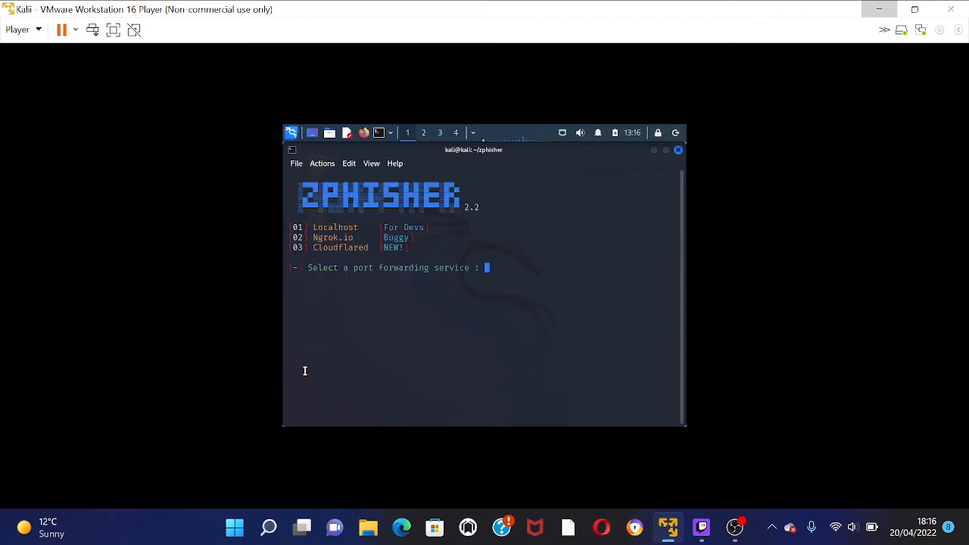
{"action": "mouse_move", "coordinate": [334, 280]}
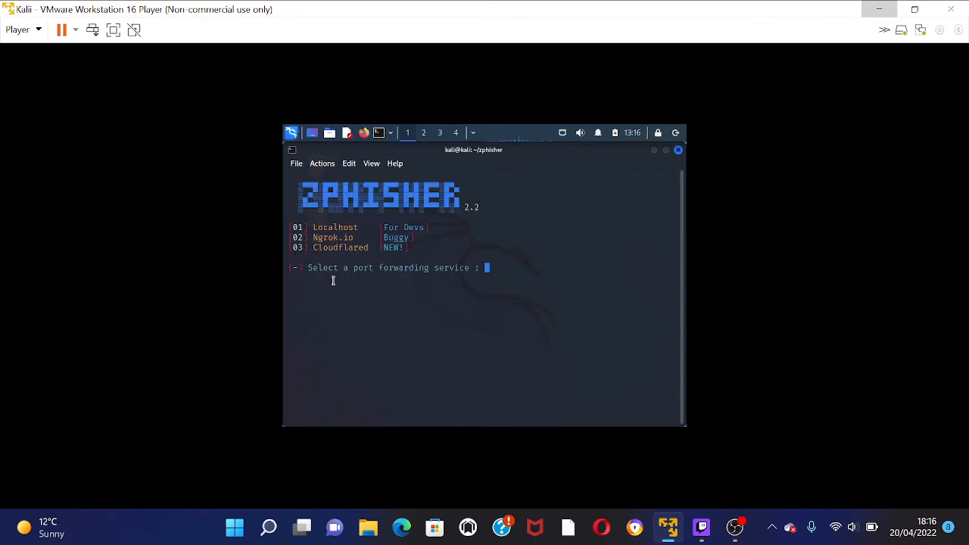
{"action": "mouse_move", "coordinate": [320, 323]}
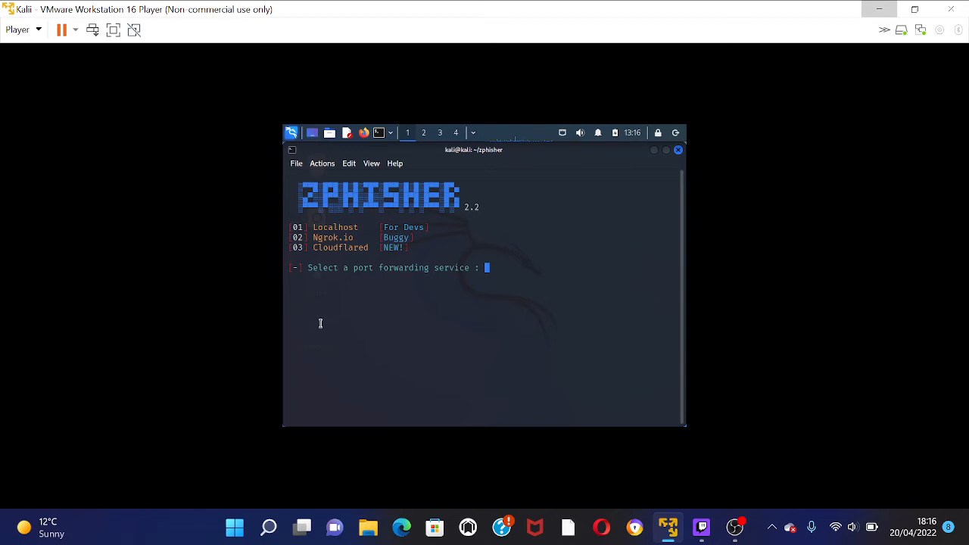
{"action": "mouse_move", "coordinate": [305, 233]}
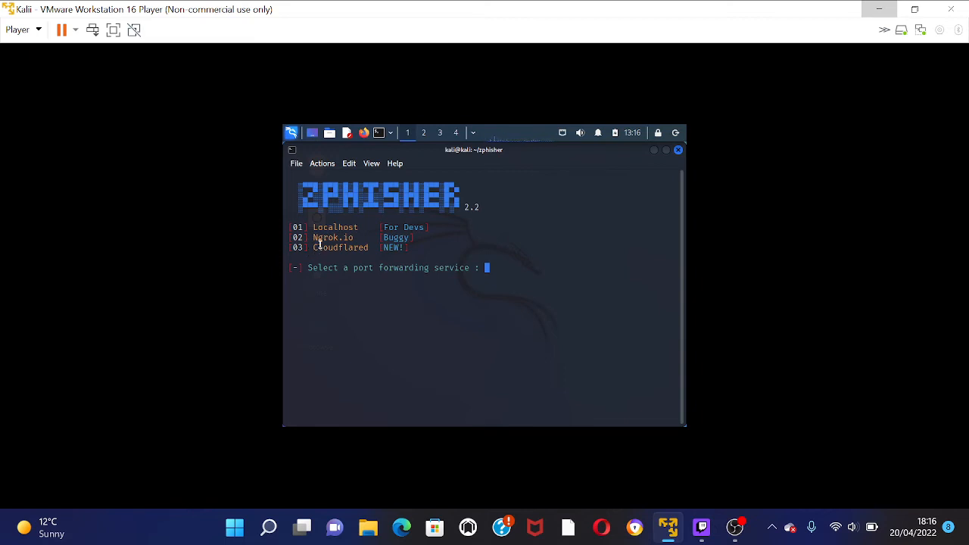
{"action": "type", "text": "1"}
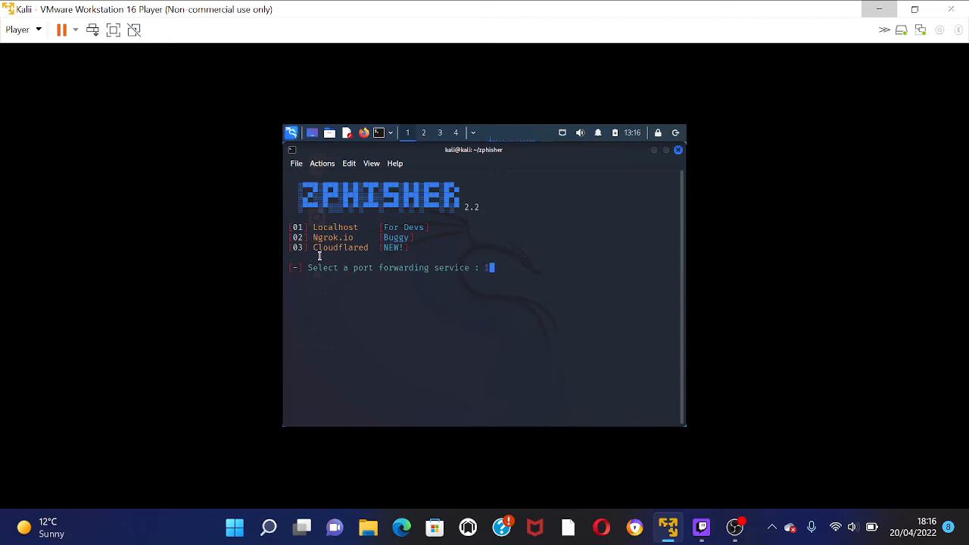
{"action": "key", "text": "Return"}
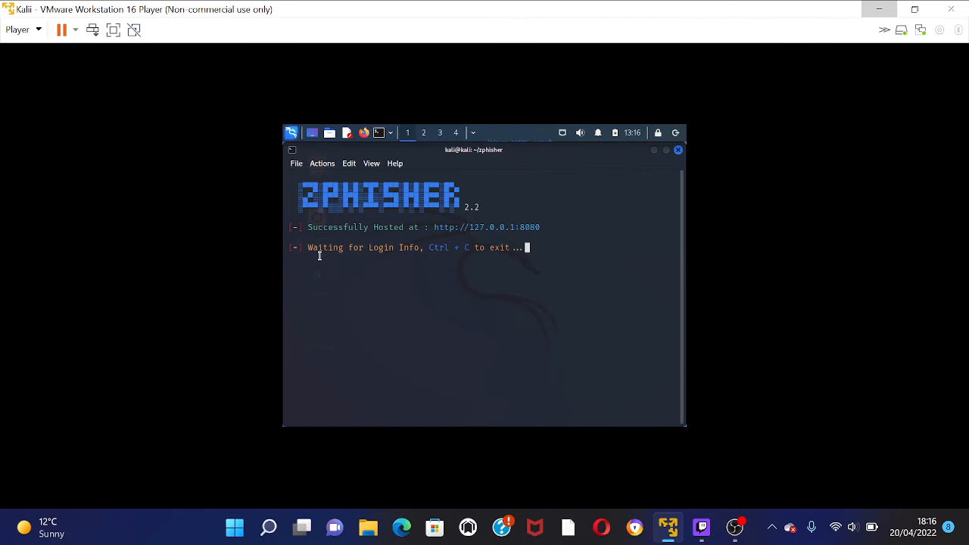
{"action": "mouse_move", "coordinate": [265, 278]}
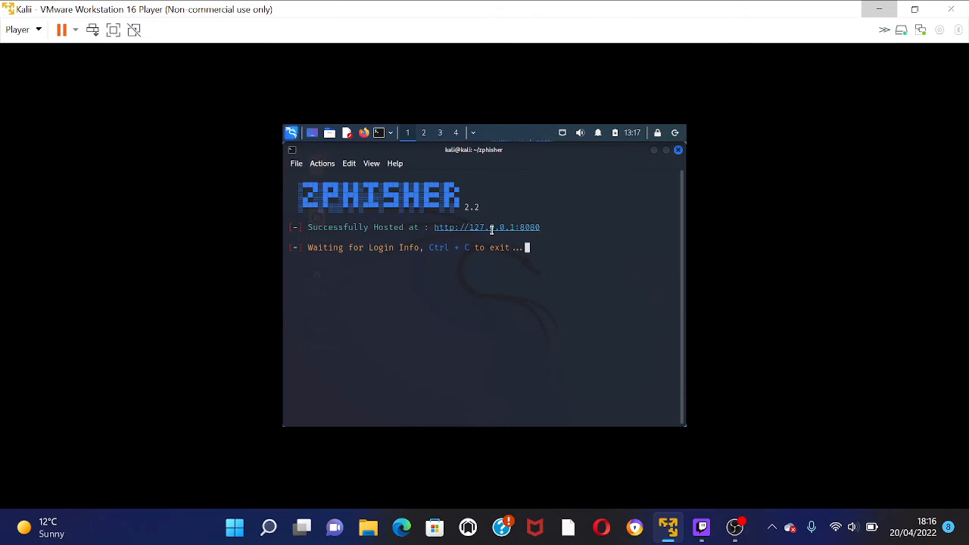
Step: Open the hosted 127.0.0.1:8080 link in Firefox to show the fake Discord login
{"action": "right_click", "coordinate": [491, 227]}
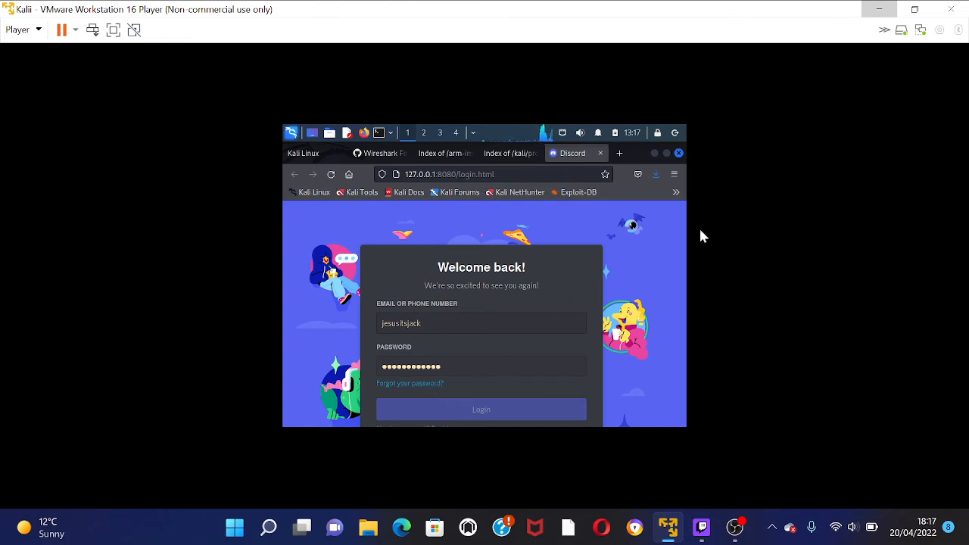
{"action": "mouse_move", "coordinate": [536, 241]}
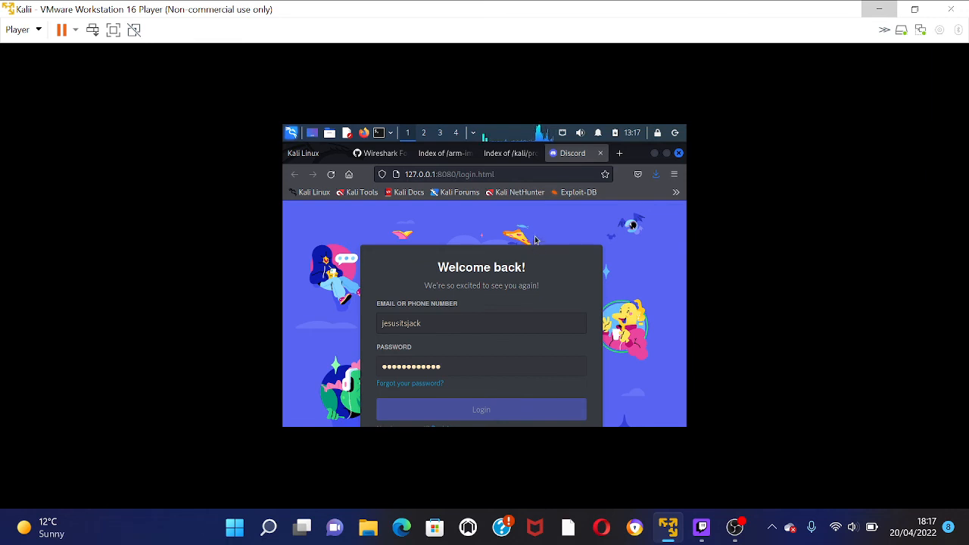
{"action": "mouse_move", "coordinate": [610, 152]}
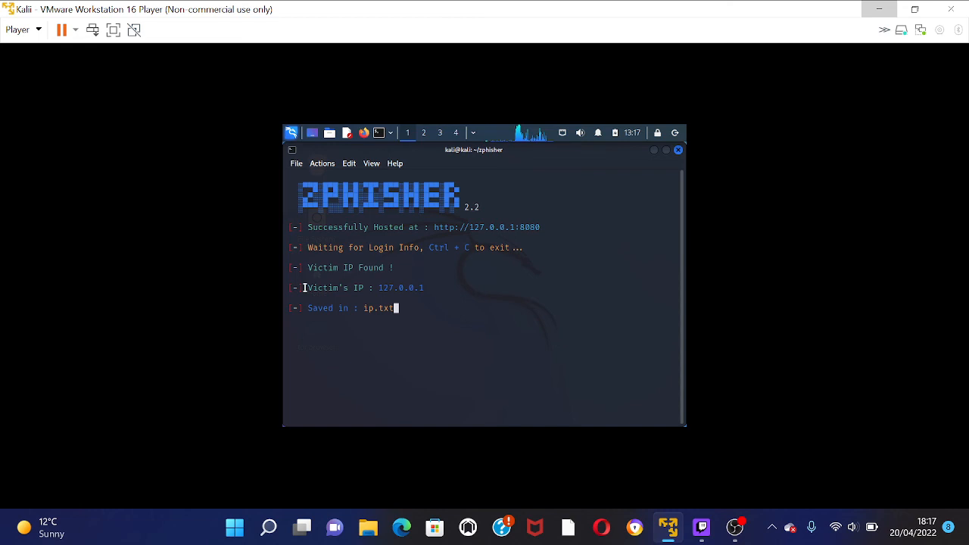
{"action": "mouse_move", "coordinate": [385, 166]}
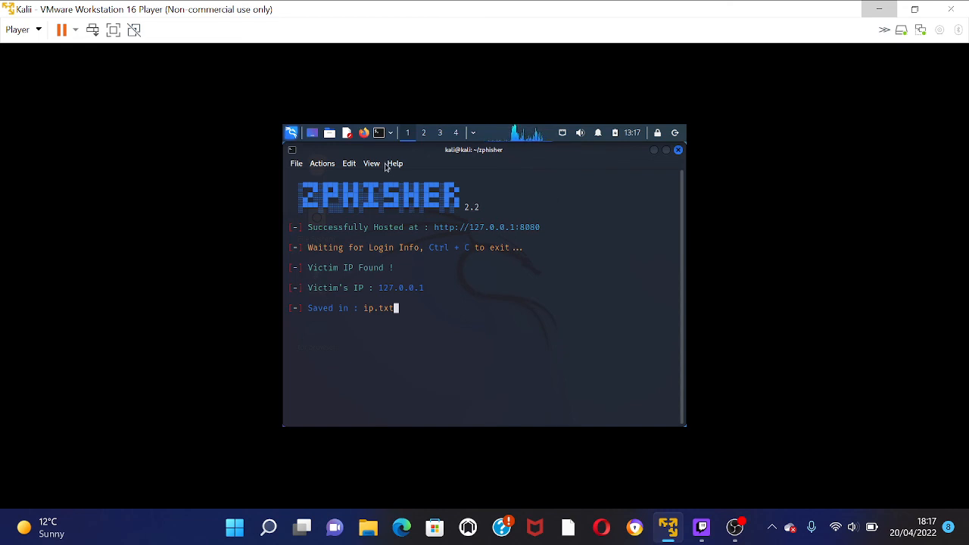
Step: Back in the terminal, view the captured victim IP 127.0.0.1 saved to ip.txt
{"action": "right_click", "coordinate": [458, 235]}
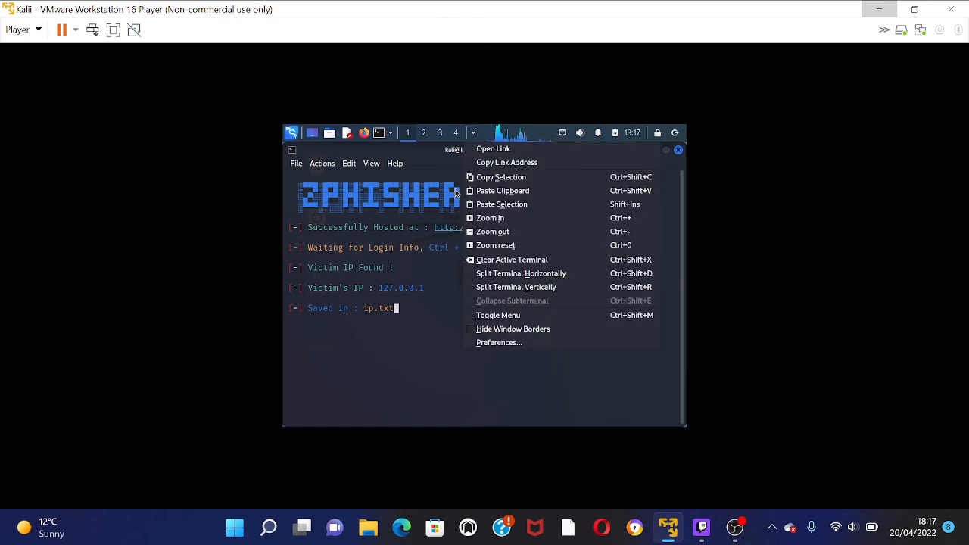
{"action": "mouse_move", "coordinate": [443, 259]}
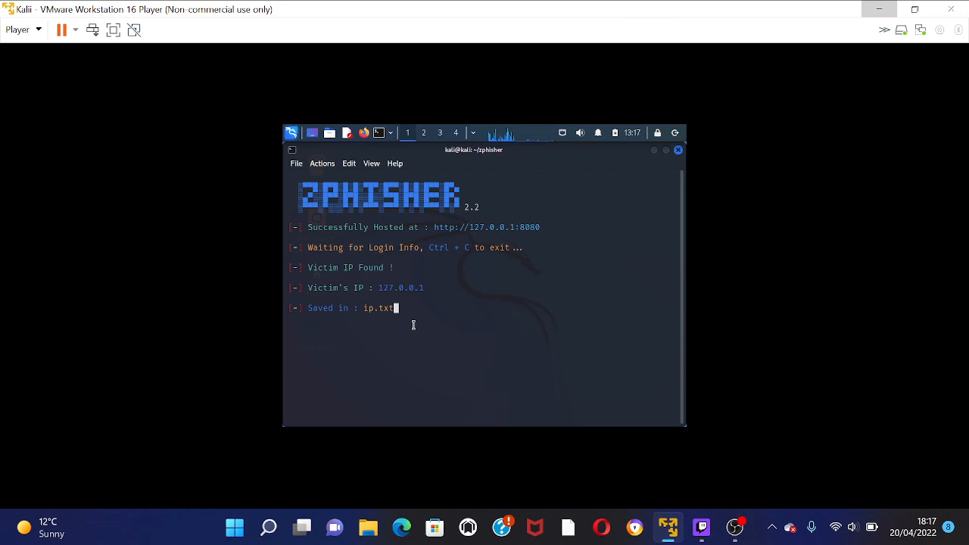
{"action": "mouse_move", "coordinate": [391, 286]}
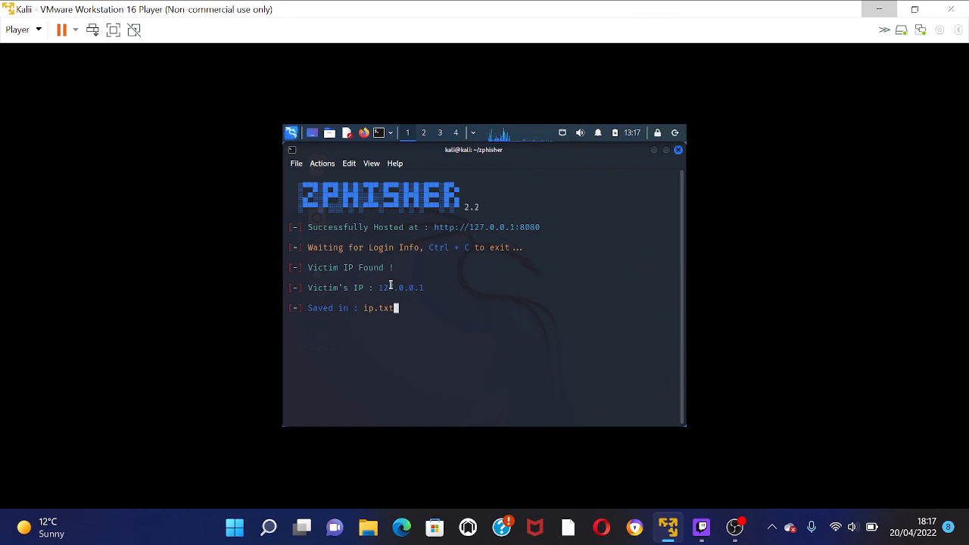
{"action": "mouse_move", "coordinate": [348, 308]}
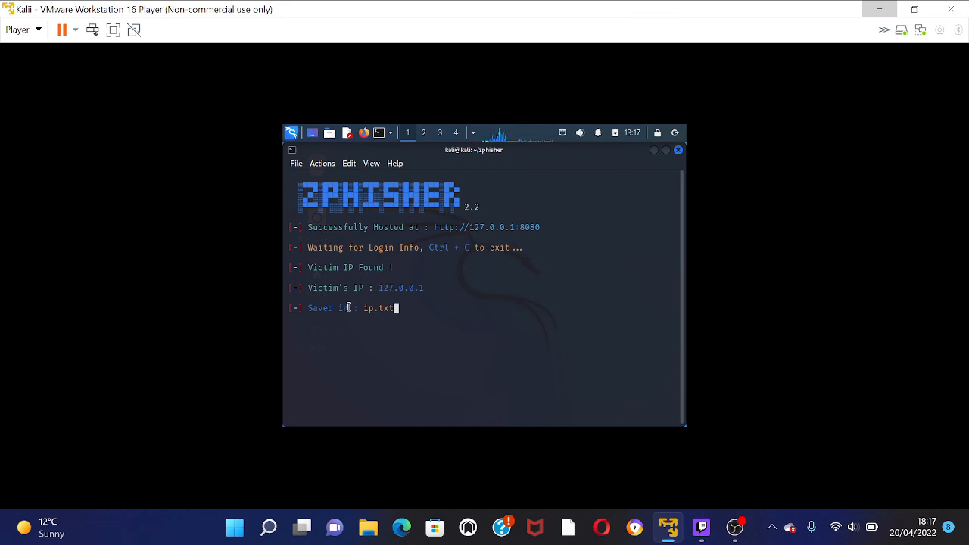
{"action": "mouse_move", "coordinate": [502, 367]}
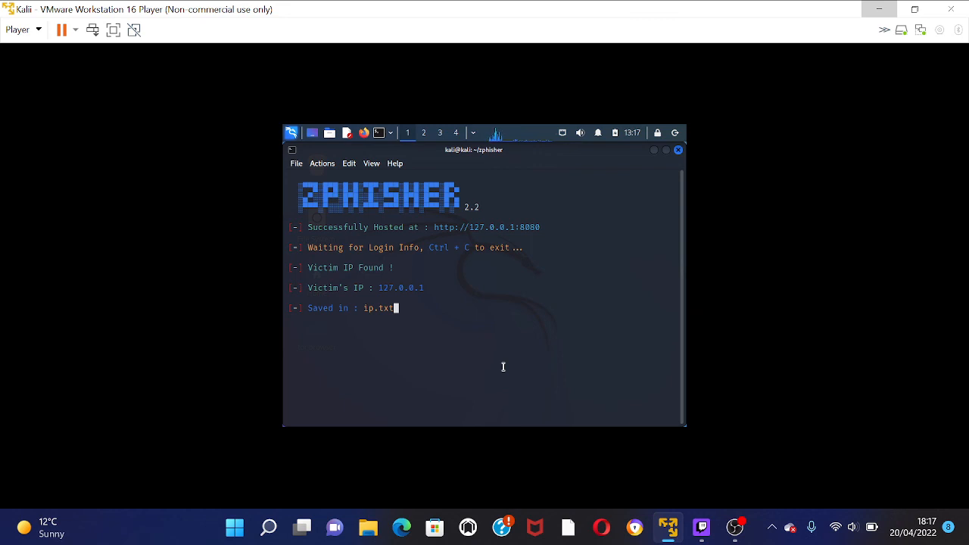